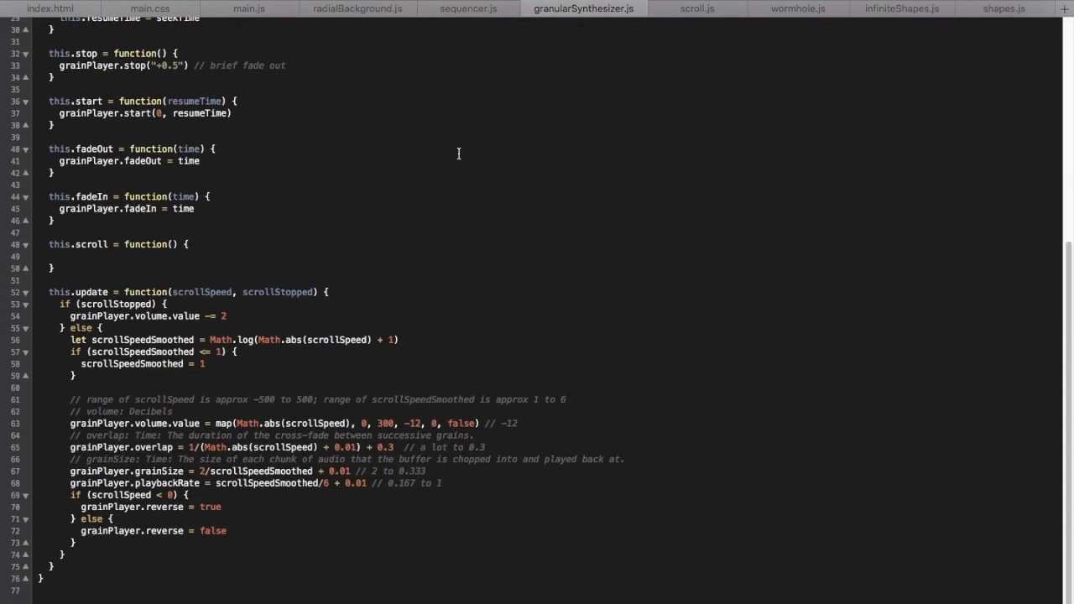
Step: Launch the generated drum clips on the Kit-Core Four AM track one after another to audition loops
scroll("down", 3)
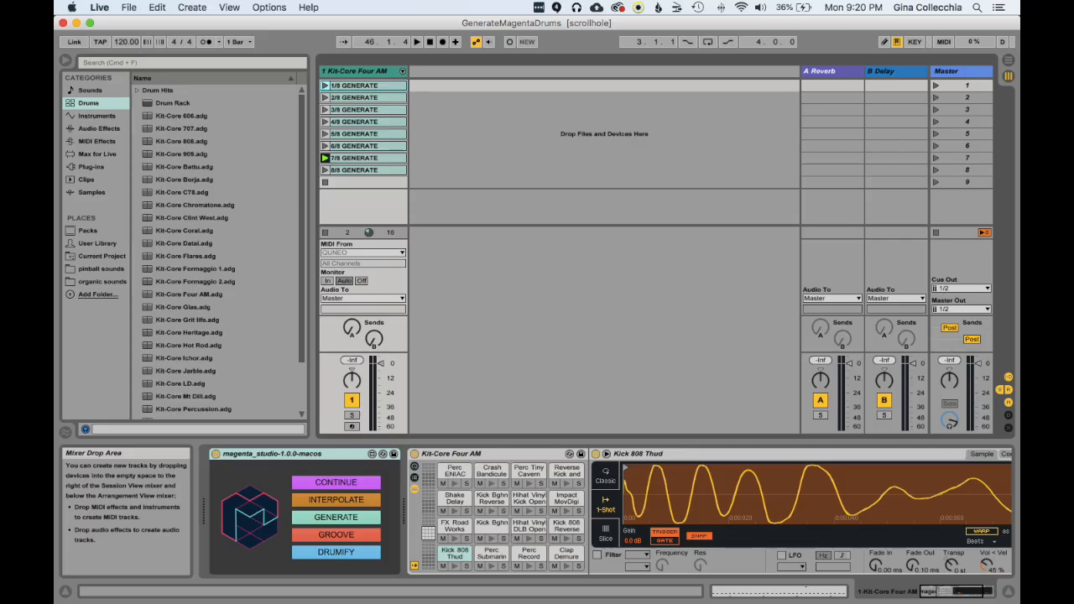
left_click(336, 517)
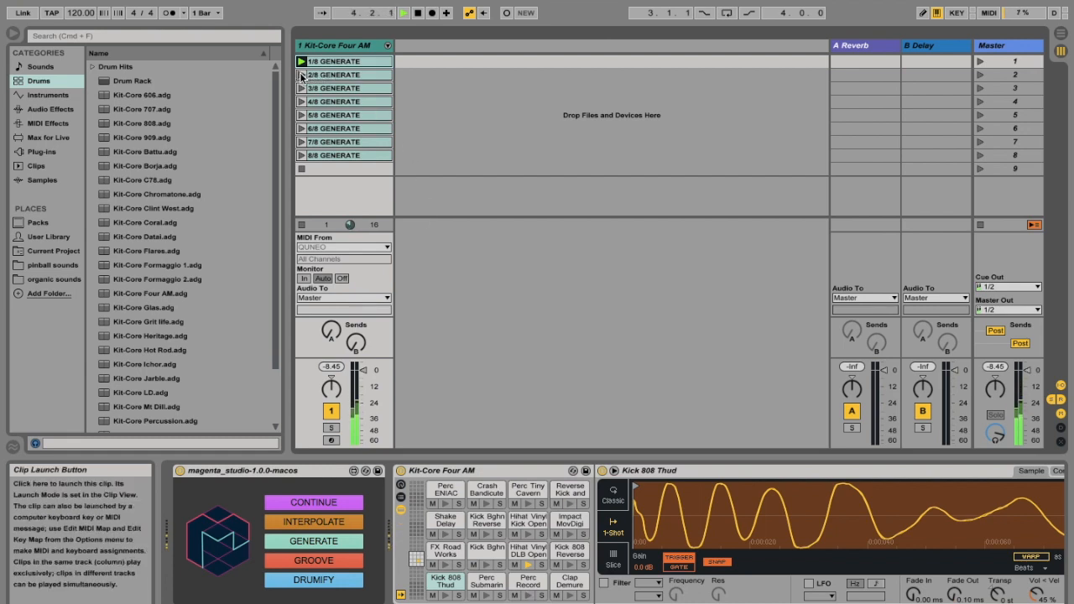
left_click(303, 74)
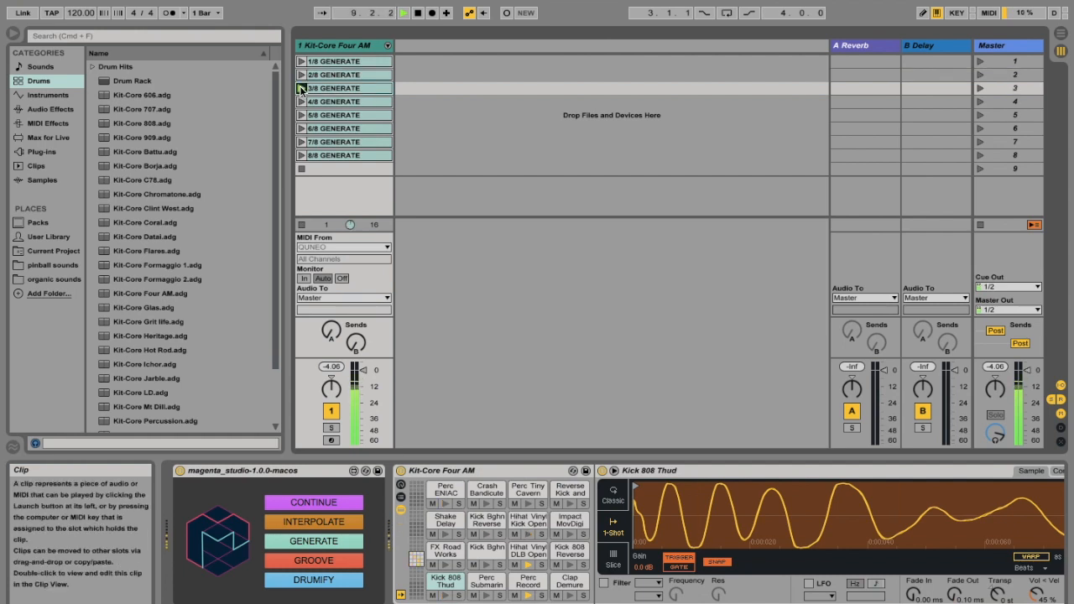
left_click(302, 87)
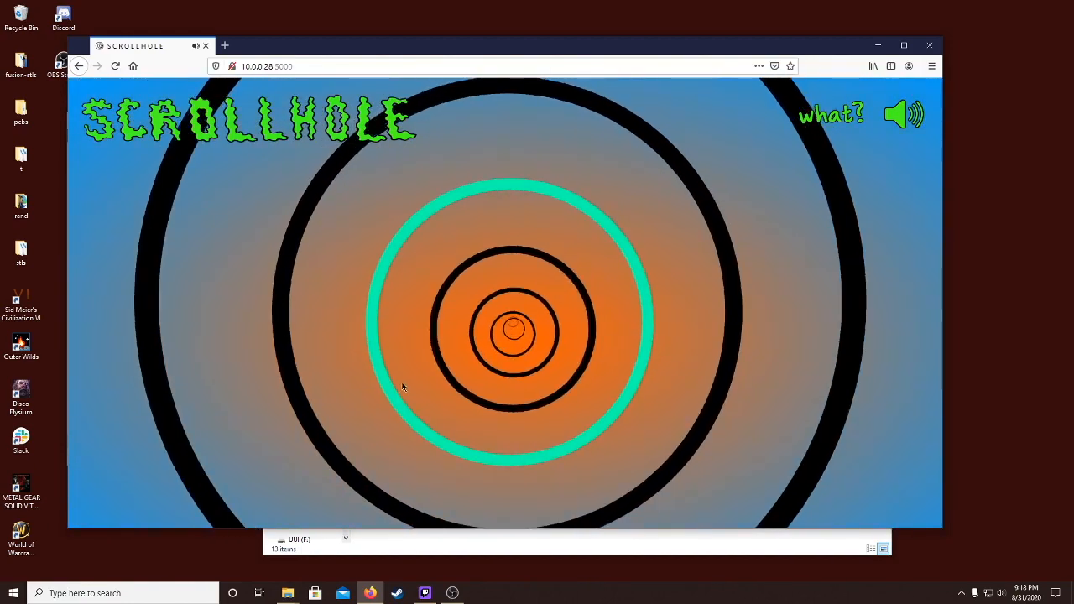
Step: Scroll through the Scrollhole tunnel so coloured rings appear and the centre drifts right
scroll("down", 3)
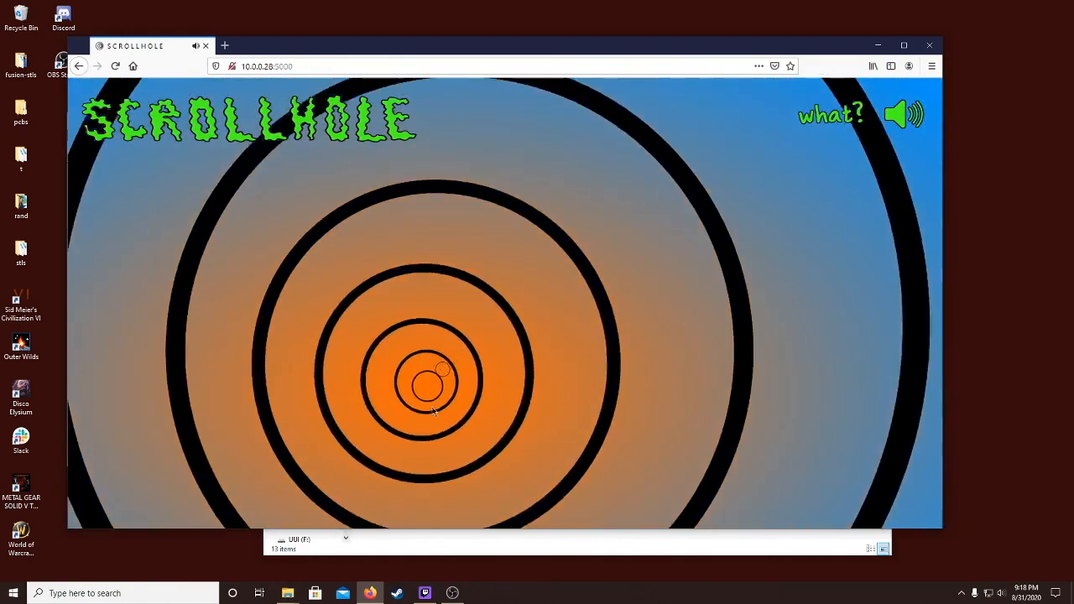
scroll("down", 3)
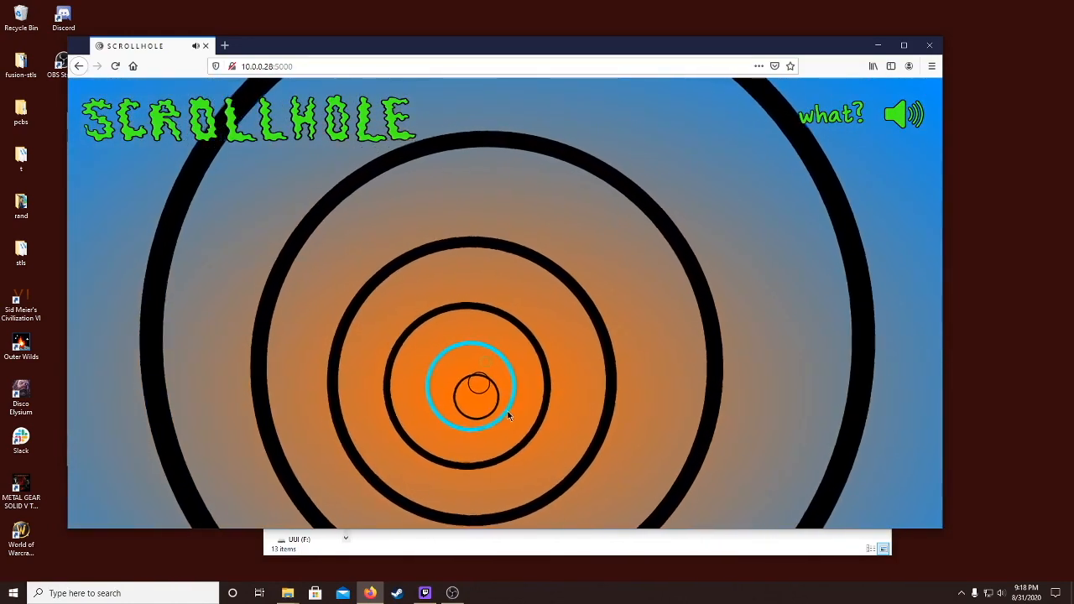
scroll("down", 3)
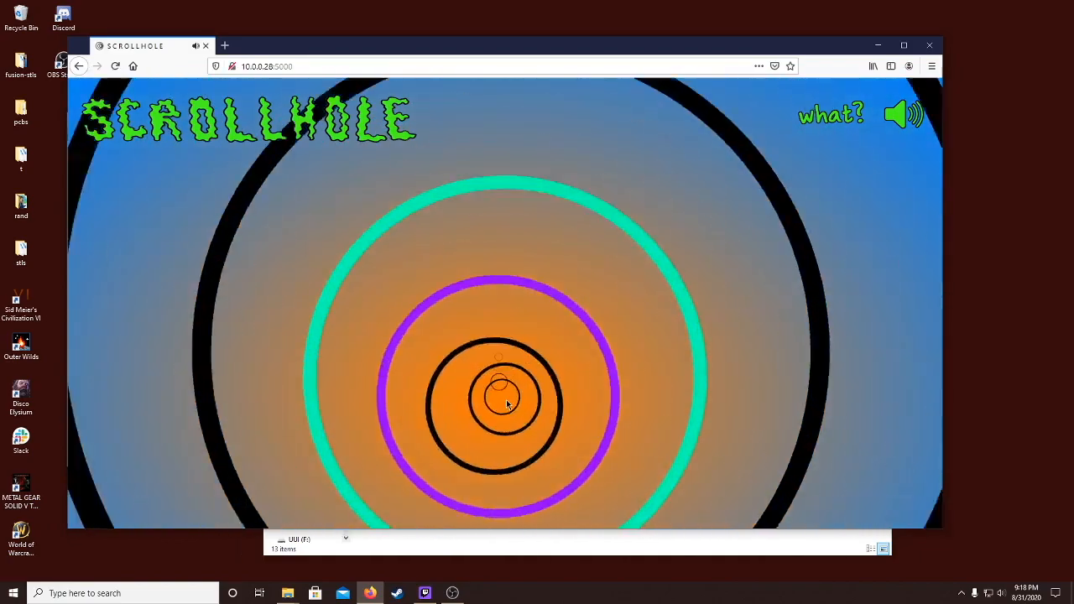
scroll("down", 3)
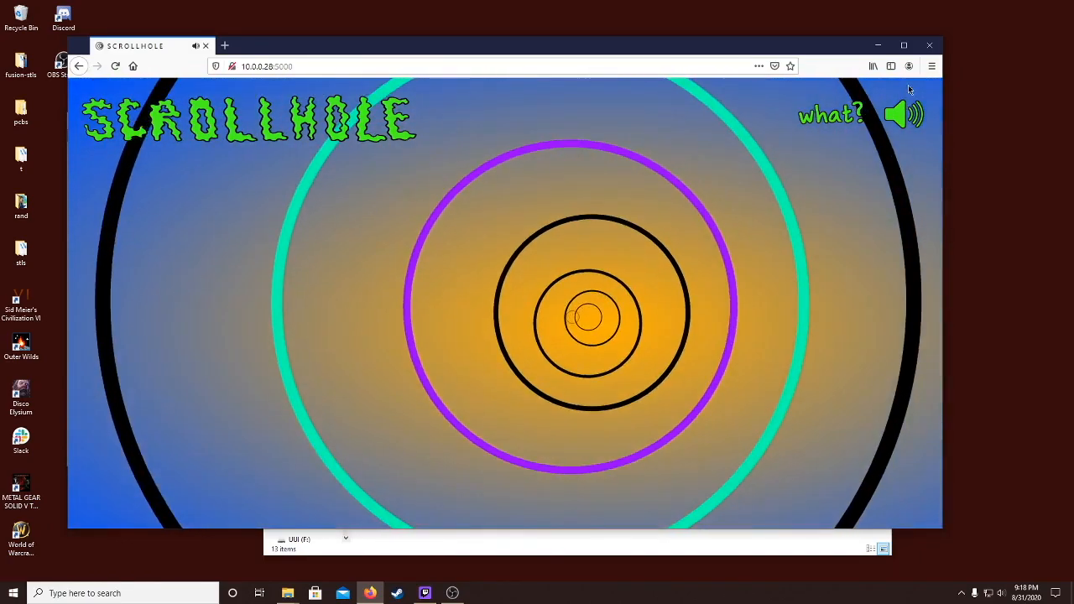
scroll("down", 3)
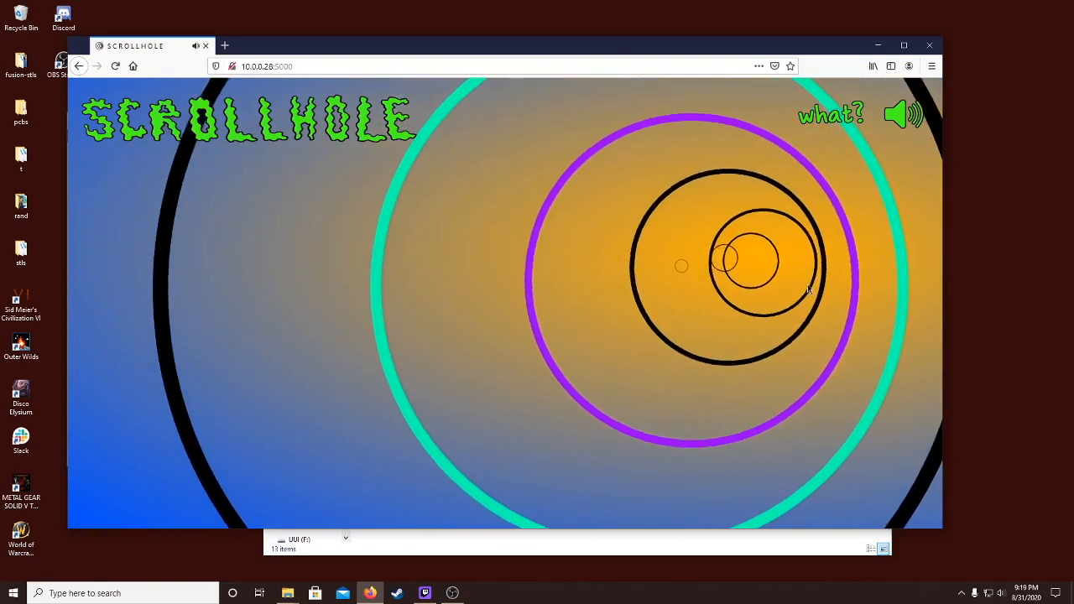